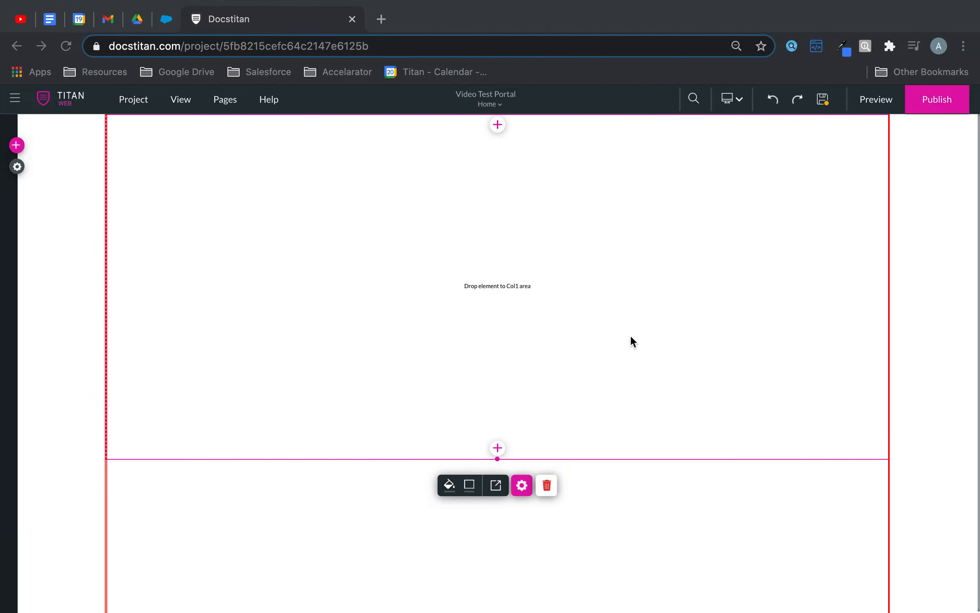
# Add the 'Get Involved Today!' hero strip with photo, text and two buttons.
pyautogui.click(16, 145)
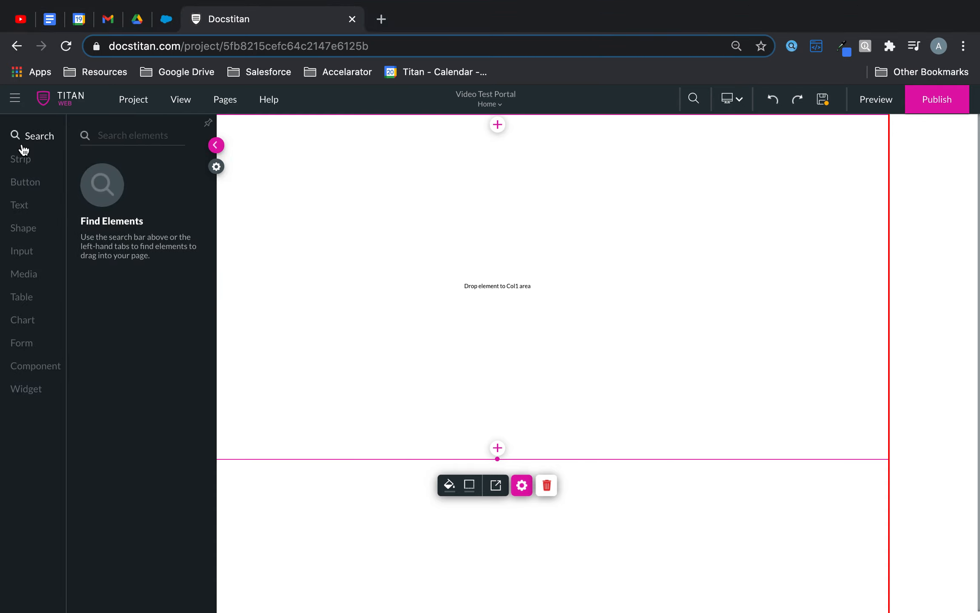
pyautogui.click(21, 159)
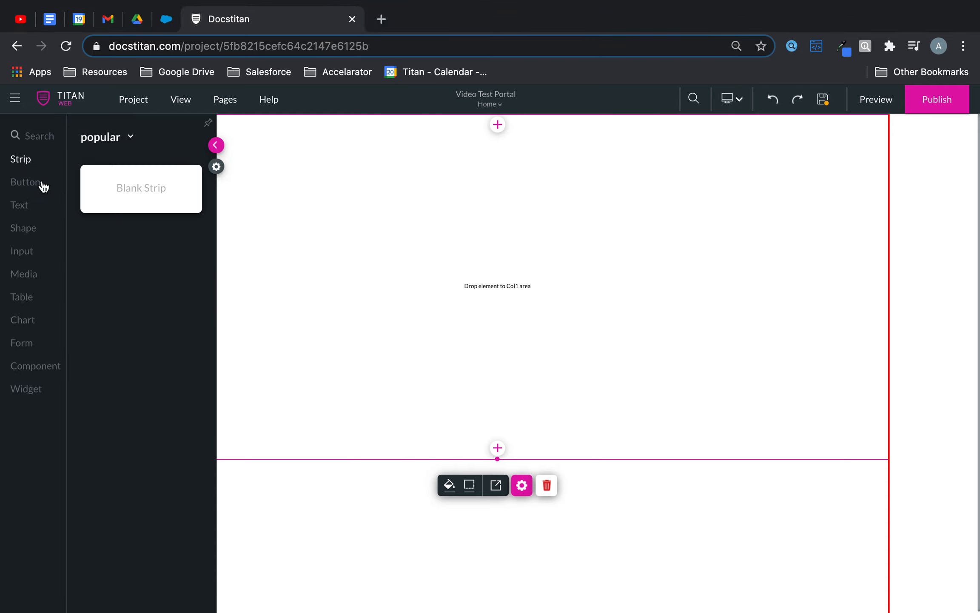
pyautogui.moveTo(130, 140)
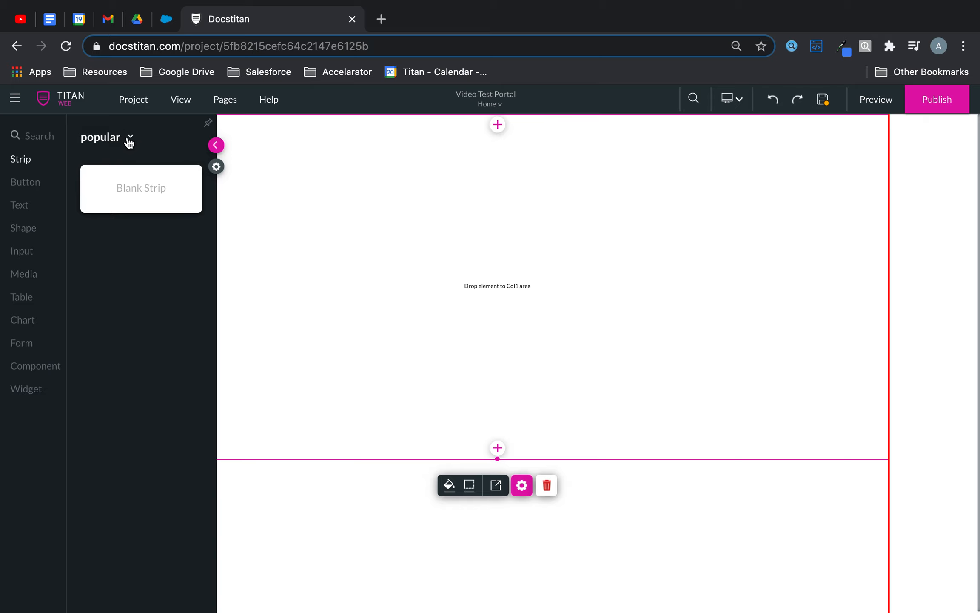
pyautogui.click(108, 137)
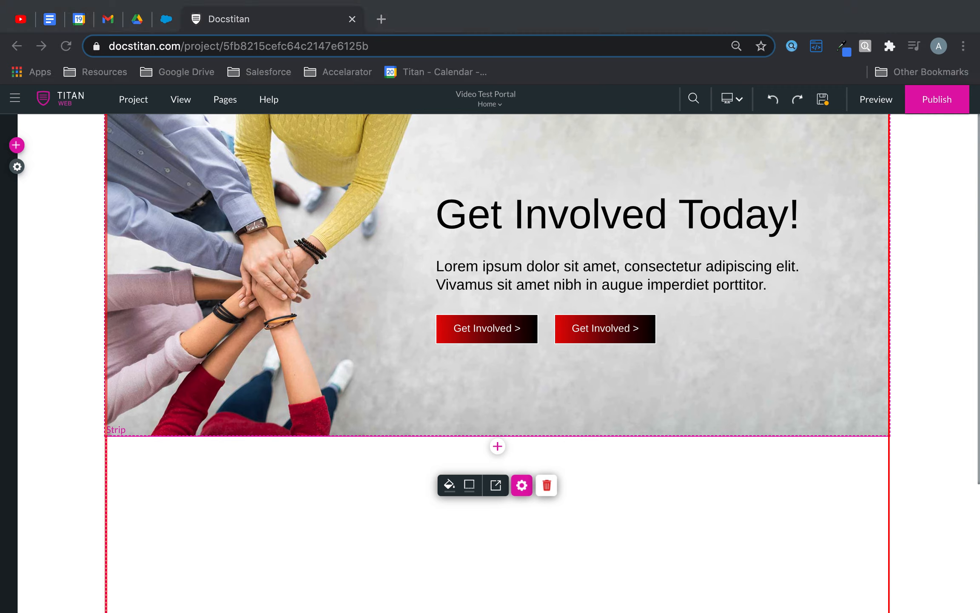
pyautogui.moveTo(509, 324)
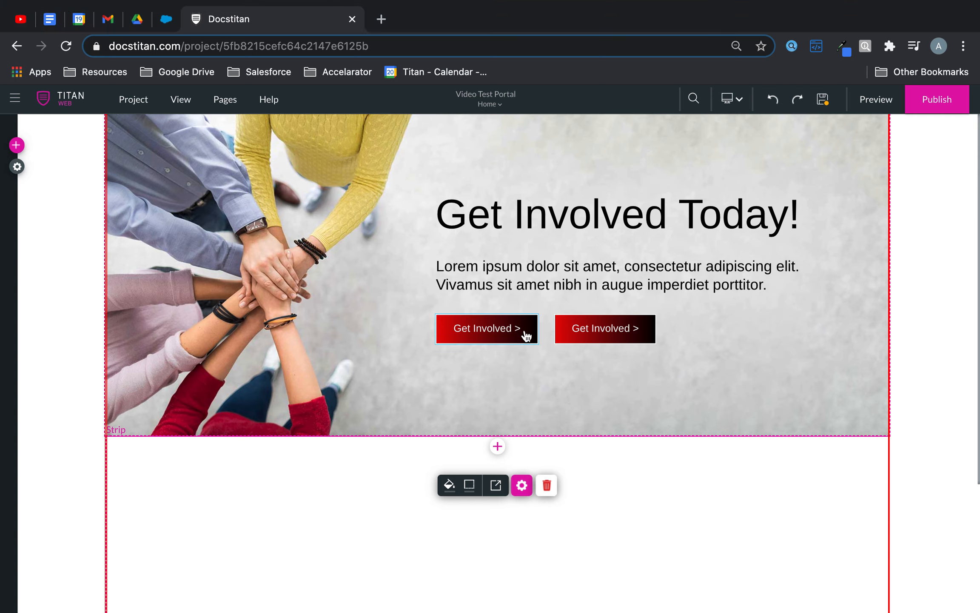
# Lock then unlock the first Get Involved button, then lock the title.
pyautogui.click(487, 328)
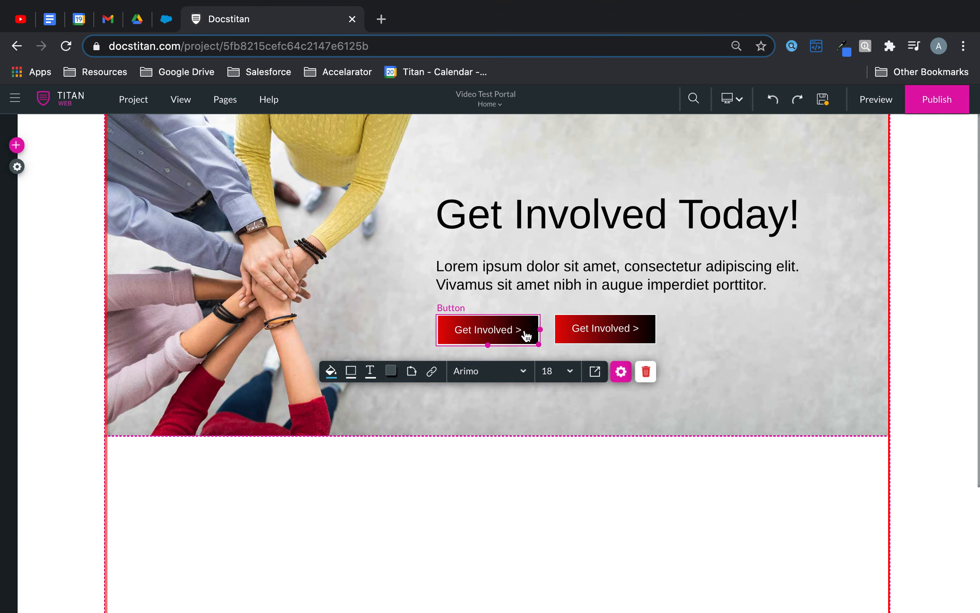
pyautogui.rightClick(489, 330)
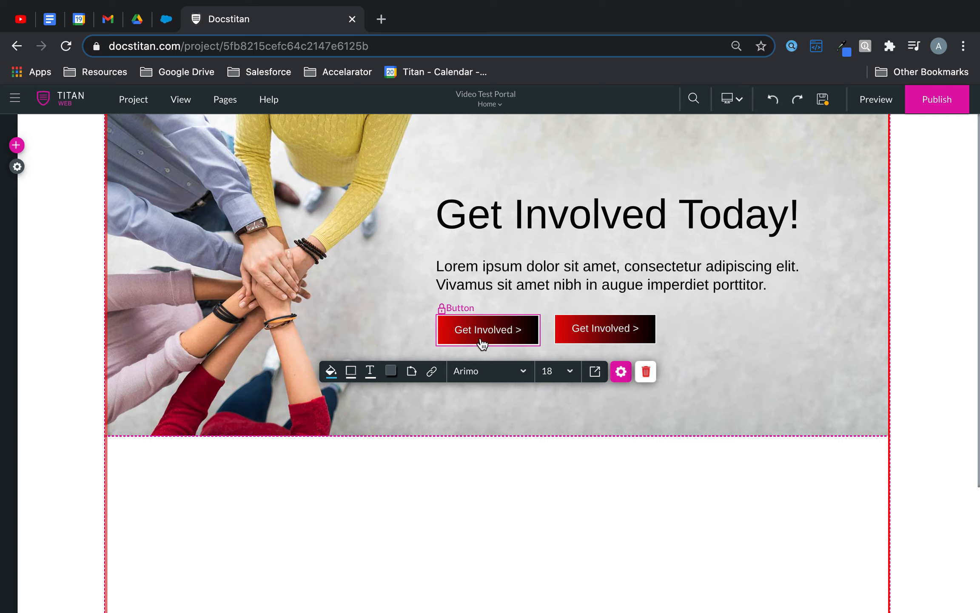
pyautogui.moveTo(450, 337)
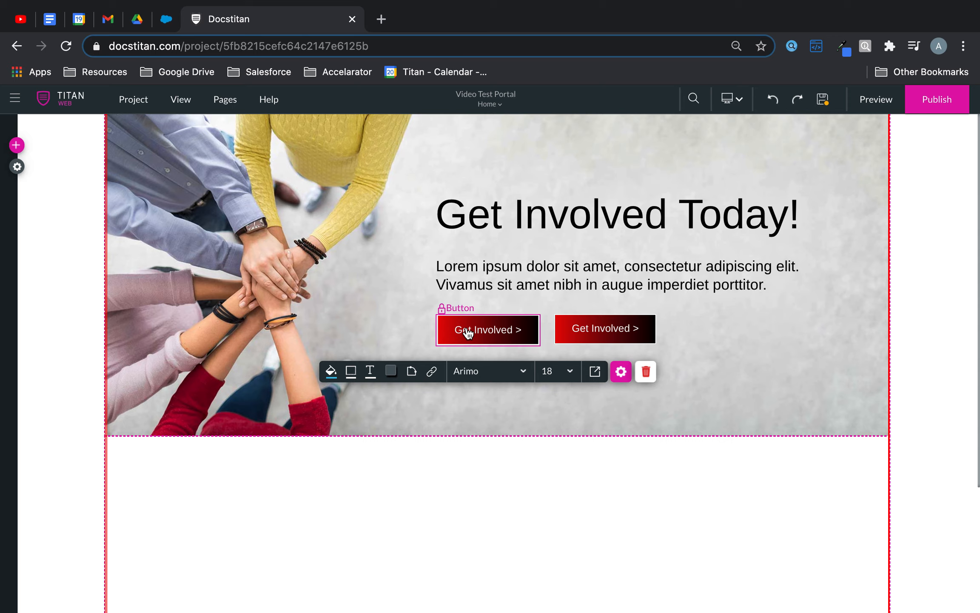
pyautogui.rightClick(488, 330)
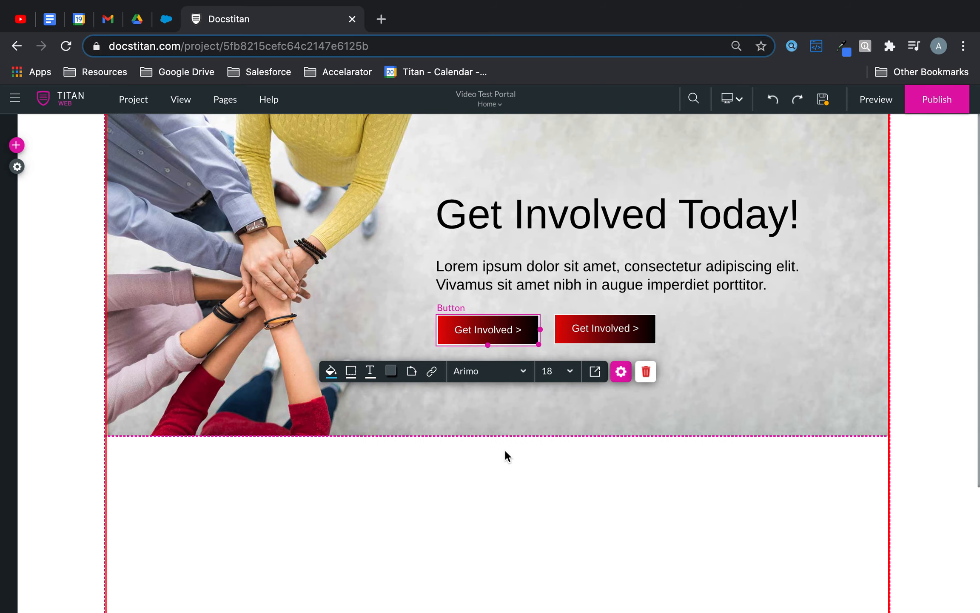
pyautogui.rightClick(488, 329)
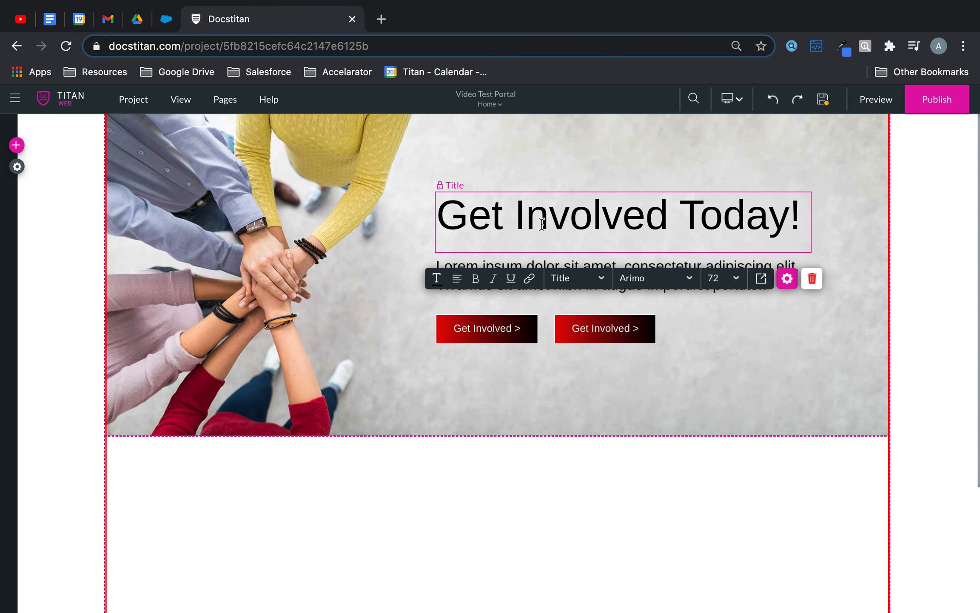
pyautogui.moveTo(456, 182)
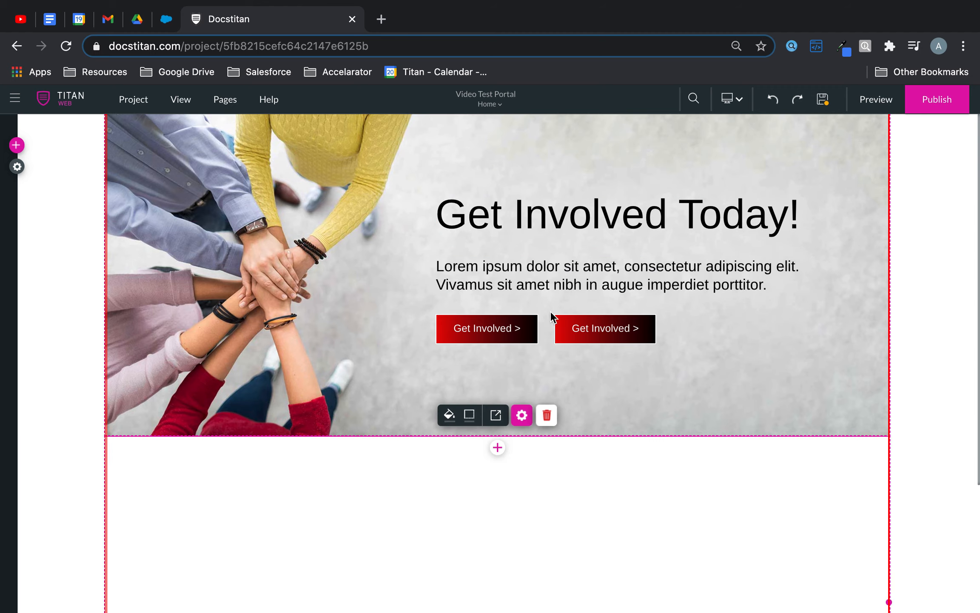
# Show the Layer List and expand Col1 to reveal its Button and Title layers.
pyautogui.click(180, 99)
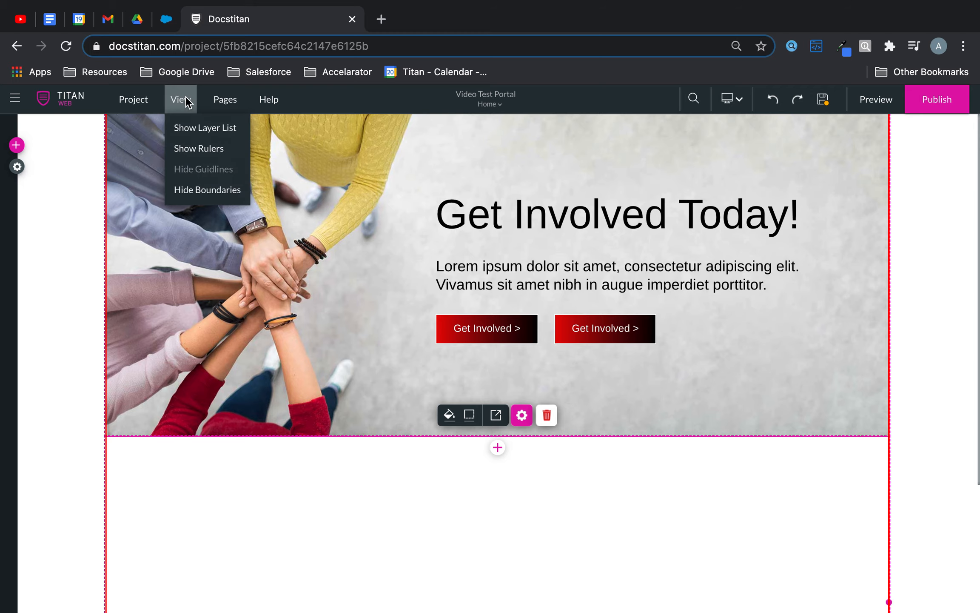
pyautogui.click(206, 127)
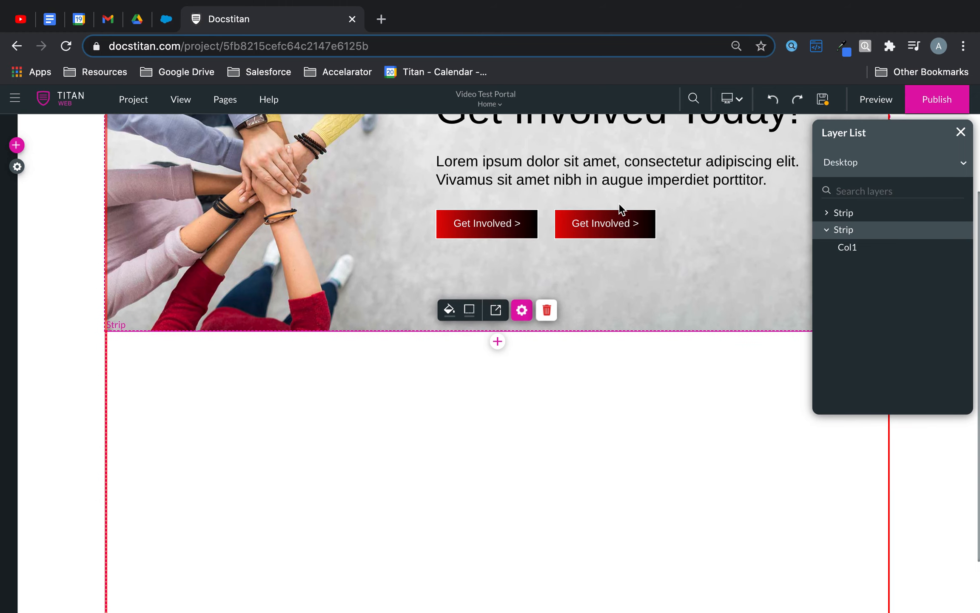
pyautogui.click(487, 224)
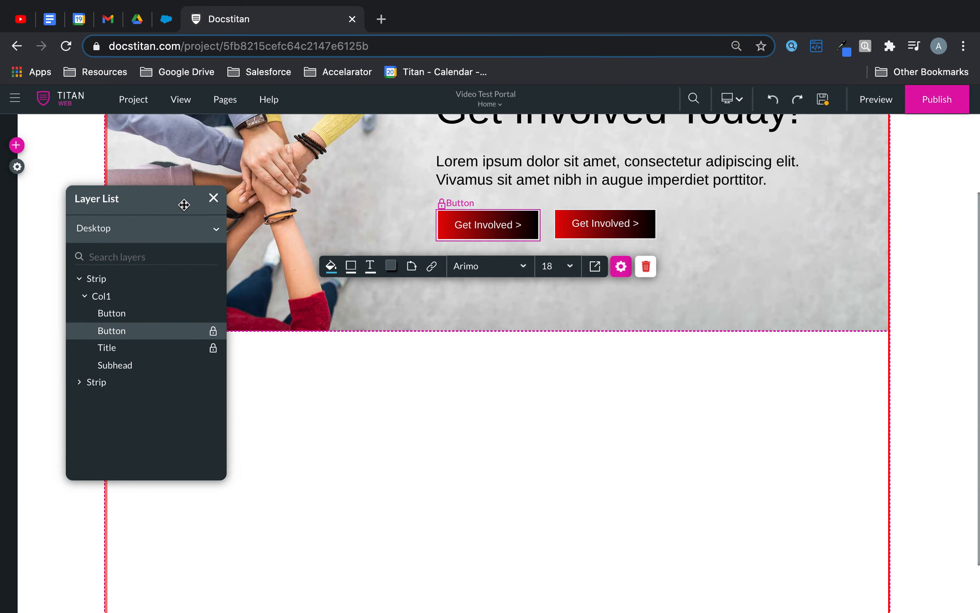
# Select the locked Button layer and bring up options for the Button and Title layers.
pyautogui.click(213, 330)
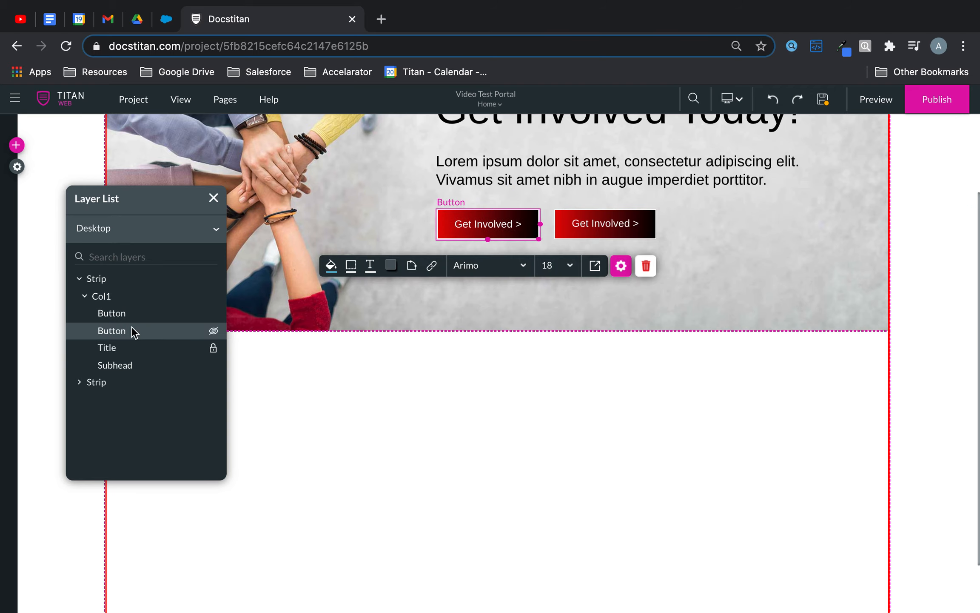
pyautogui.rightClick(111, 331)
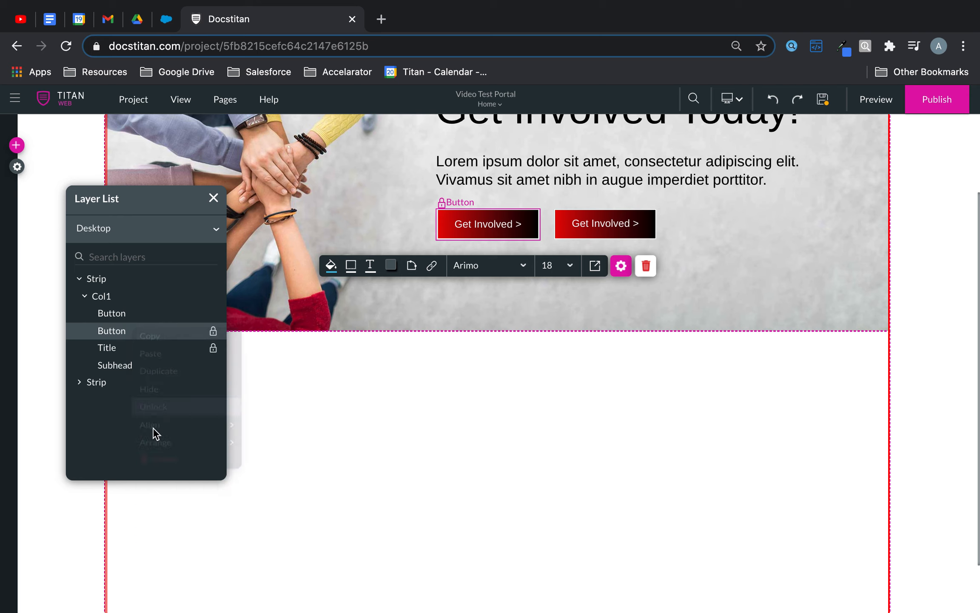
pyautogui.rightClick(107, 347)
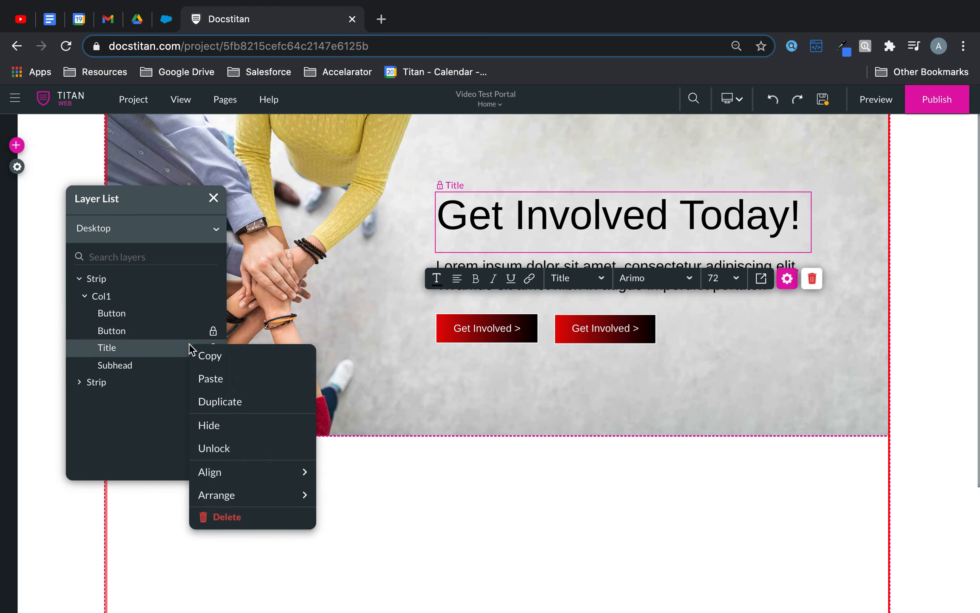
# Unlock the Title and Button layers, then select the first Get Involved button.
pyautogui.click(214, 449)
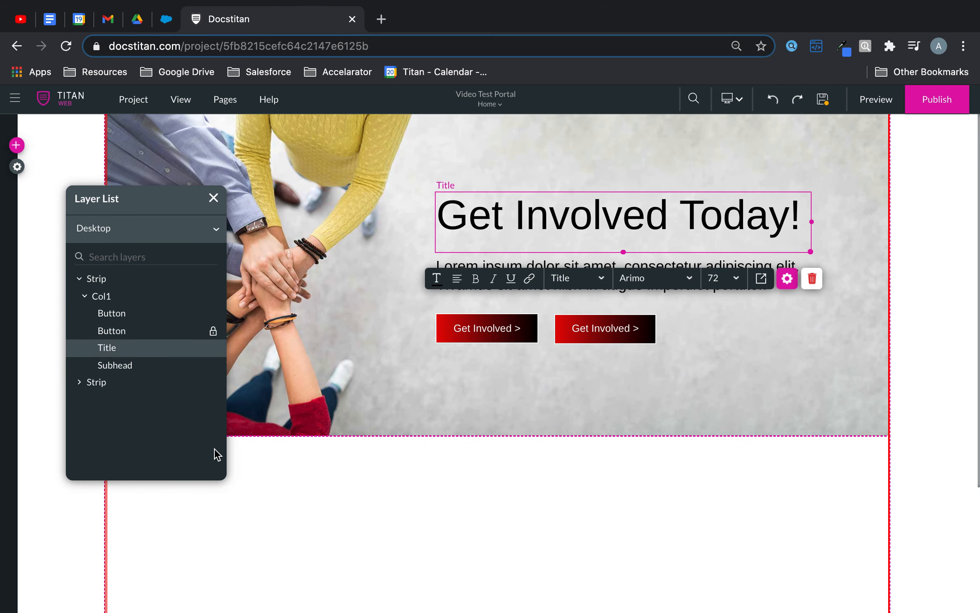
pyautogui.click(111, 331)
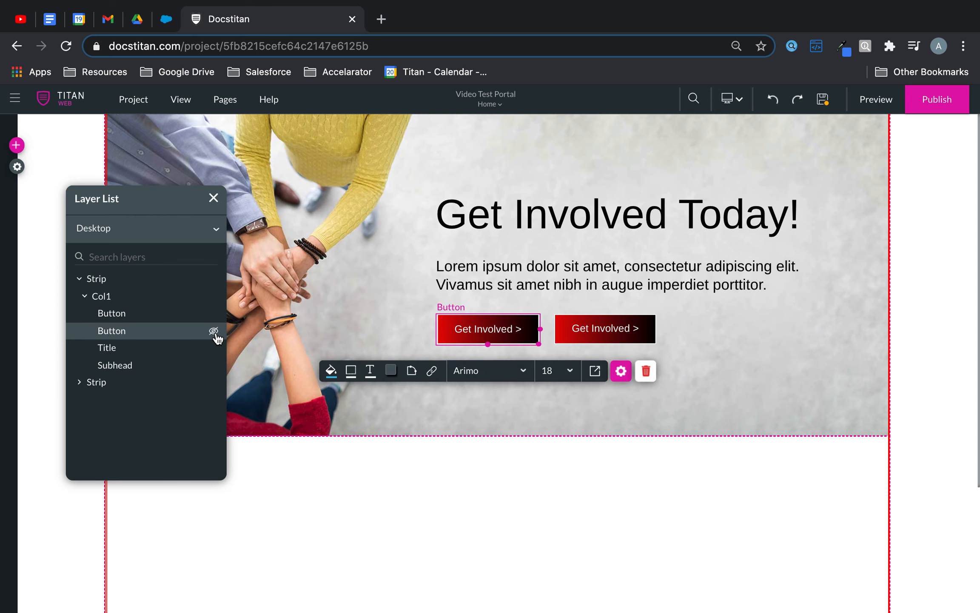
pyautogui.click(213, 198)
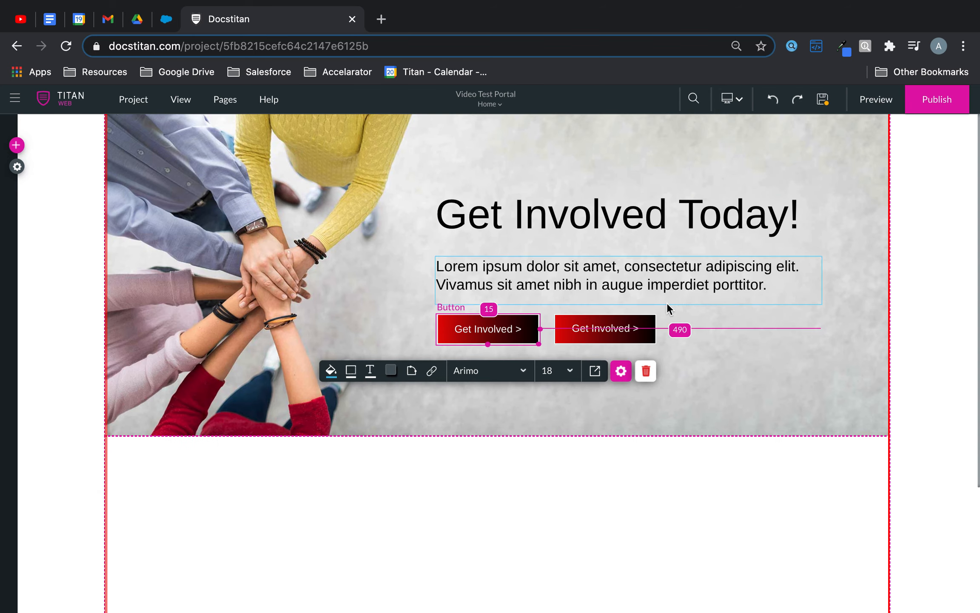
pyautogui.moveTo(668, 309)
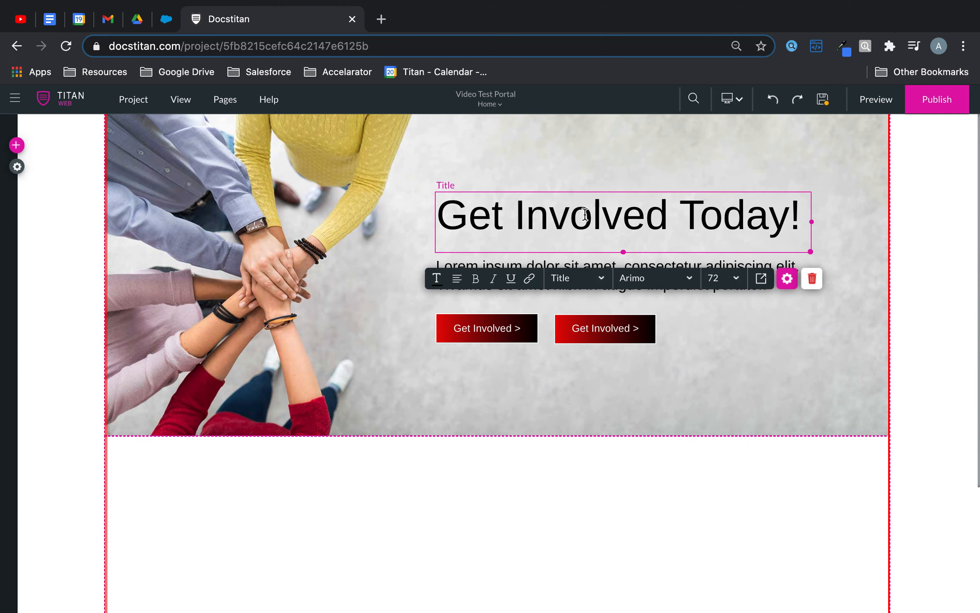
# Lock the 'Get Involved Today!' title from its right-click menu.
pyautogui.rightClick(585, 216)
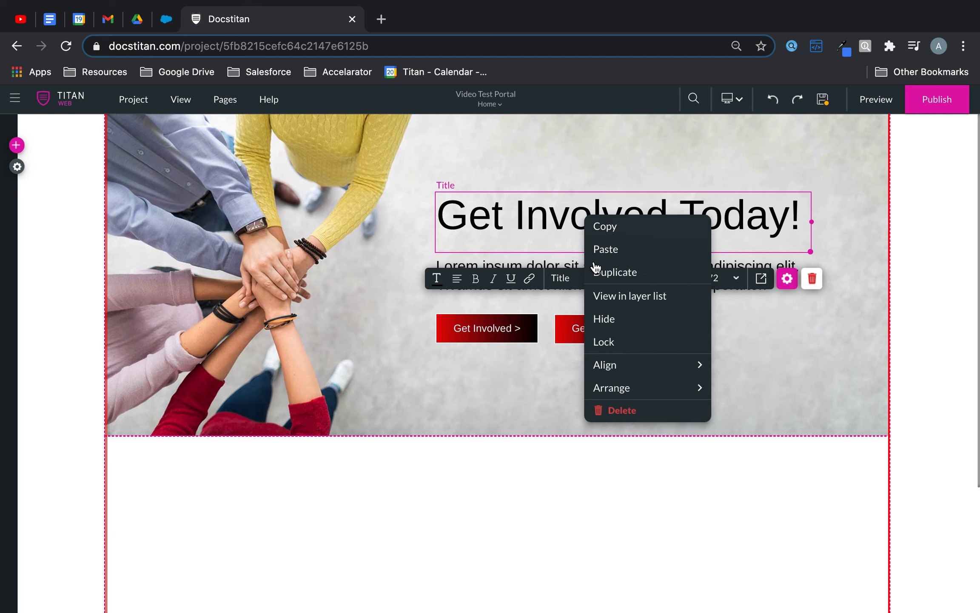
pyautogui.click(603, 342)
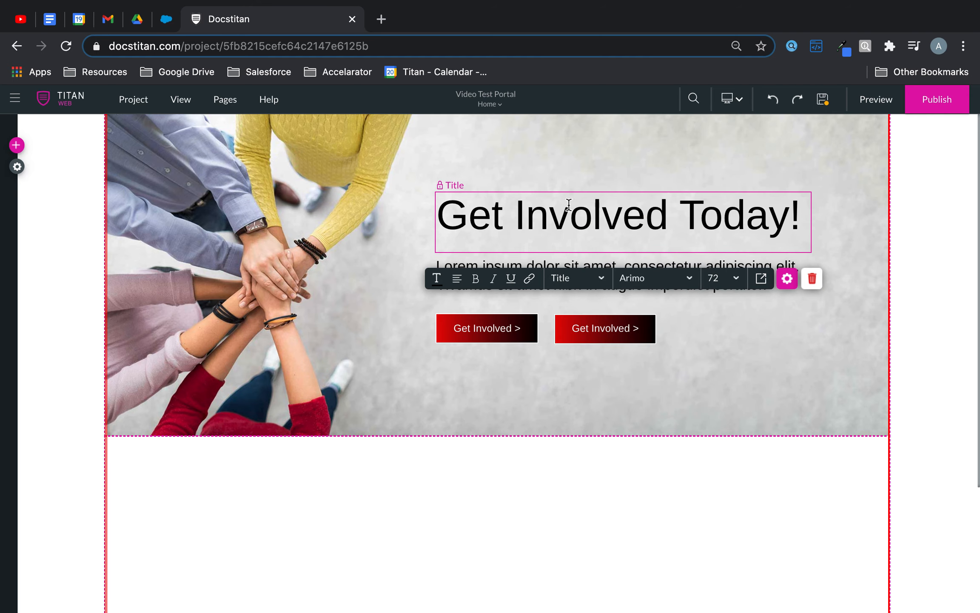
pyautogui.click(180, 99)
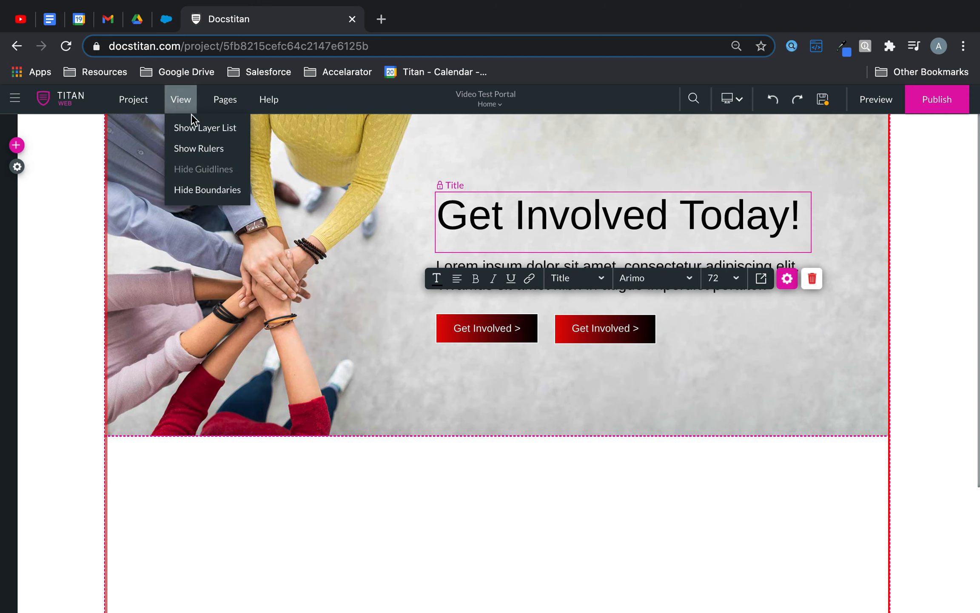
# Reopen the Layer List and mark the Title layer as locked.
pyautogui.click(205, 127)
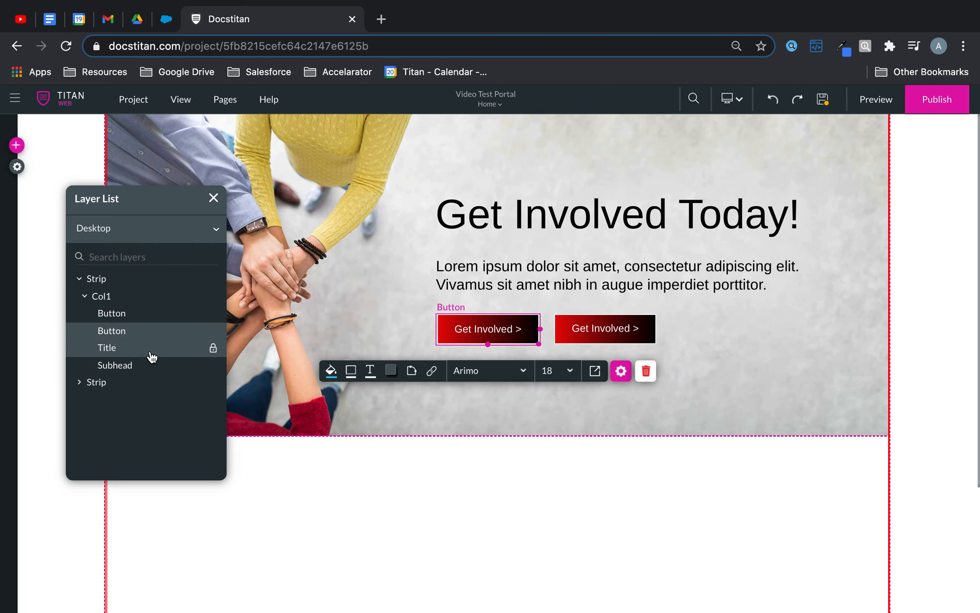
pyautogui.rightClick(106, 347)
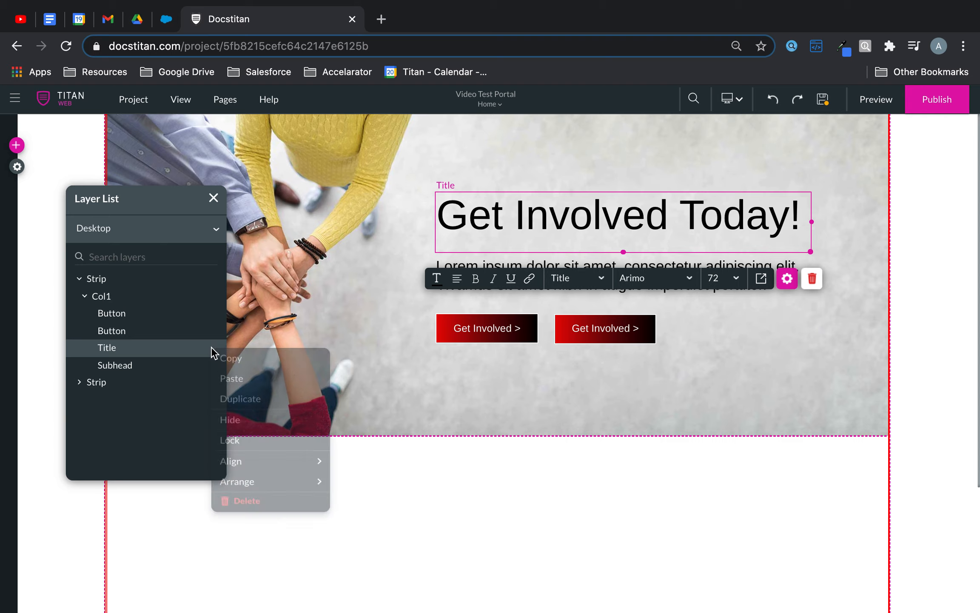
pyautogui.click(230, 440)
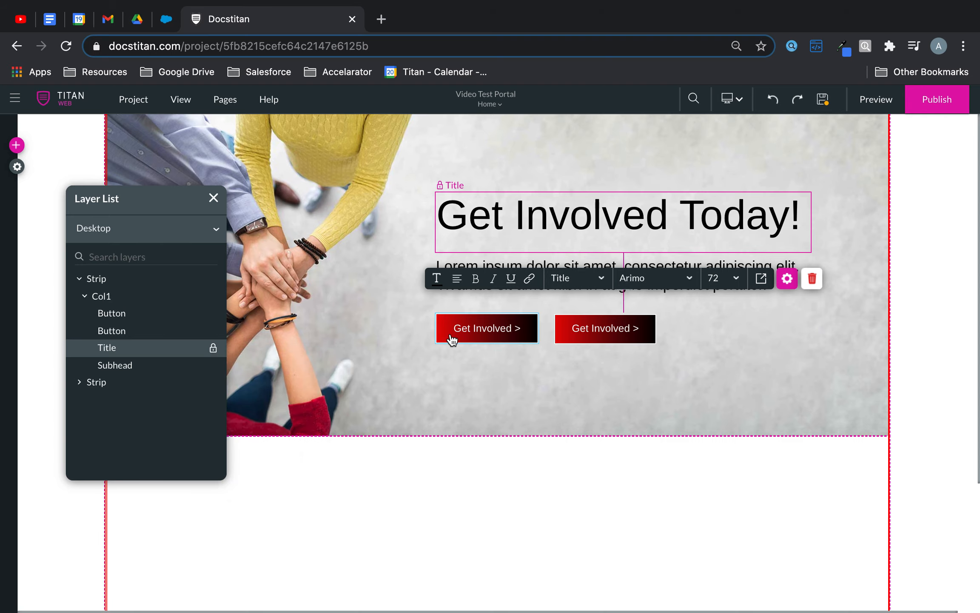